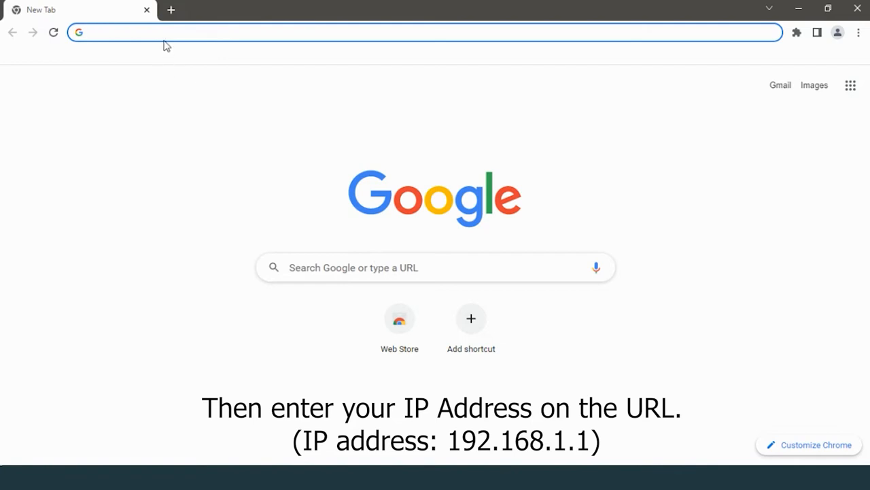
# Load the router login page at 192.168.1.1 in Chrome.
pyautogui.write('1')
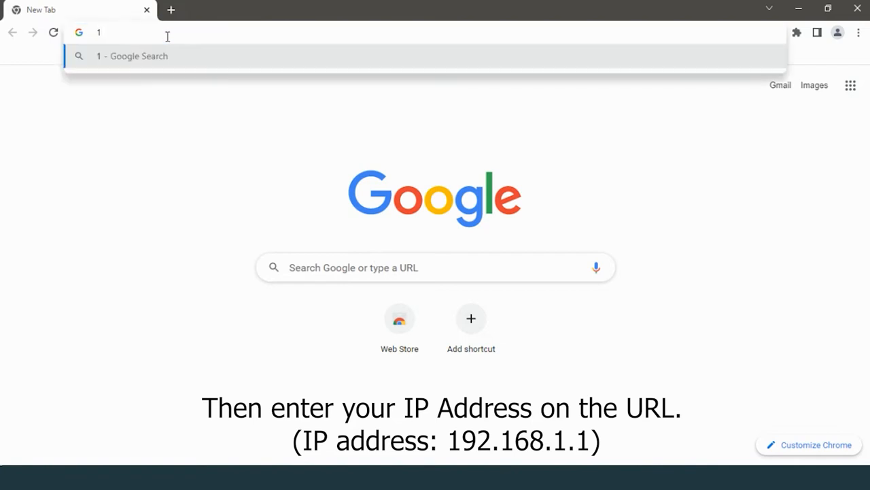
pyautogui.write('92.168.1.1/login.html')
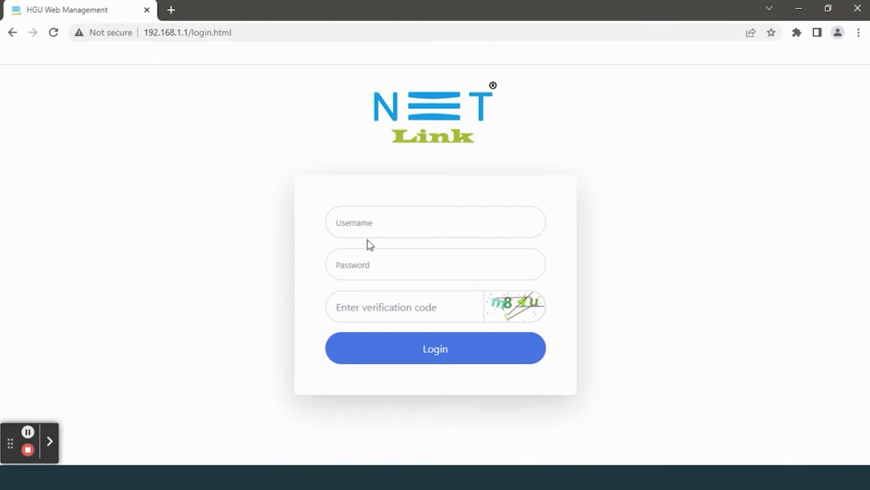
# Sign in as admin with the password and verification code to reach Device Basic Info.
pyautogui.write('admin')
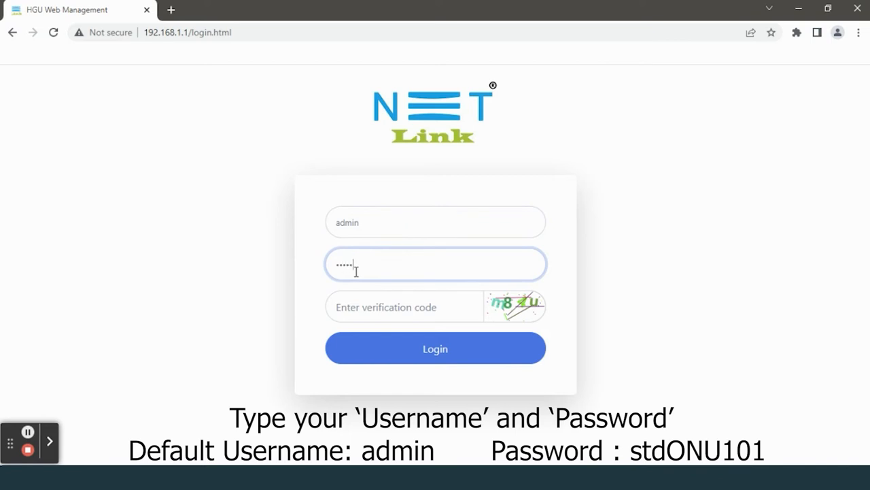
pyautogui.write('m')
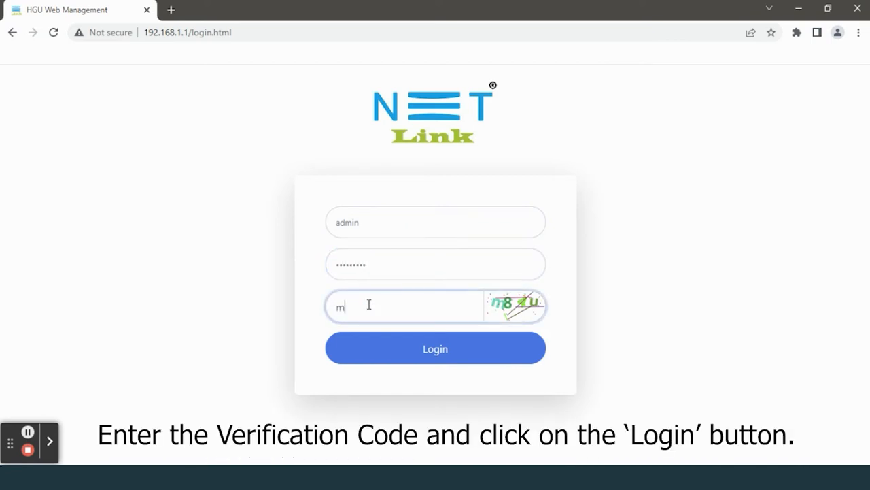
pyautogui.write('8')
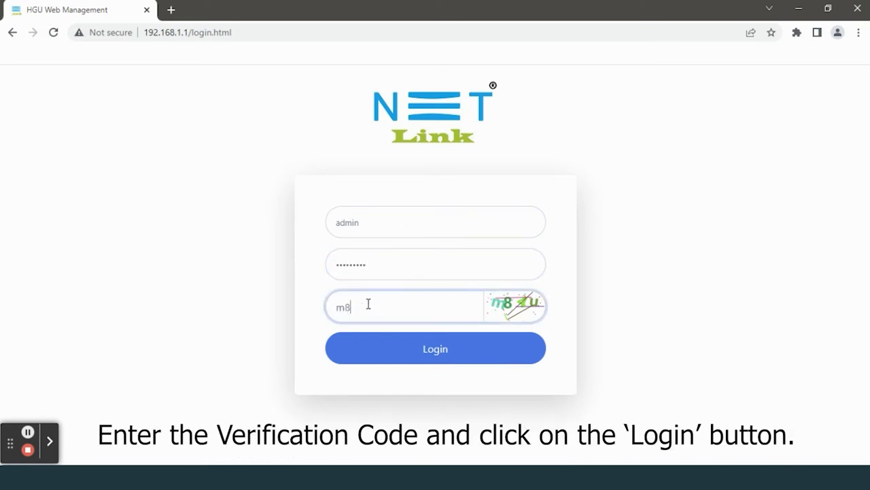
pyautogui.click(435, 349)
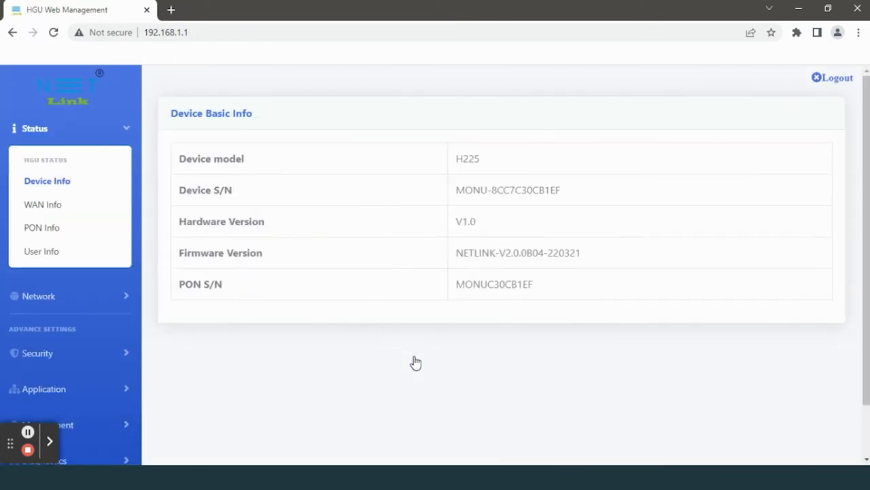
pyautogui.moveTo(280, 312)
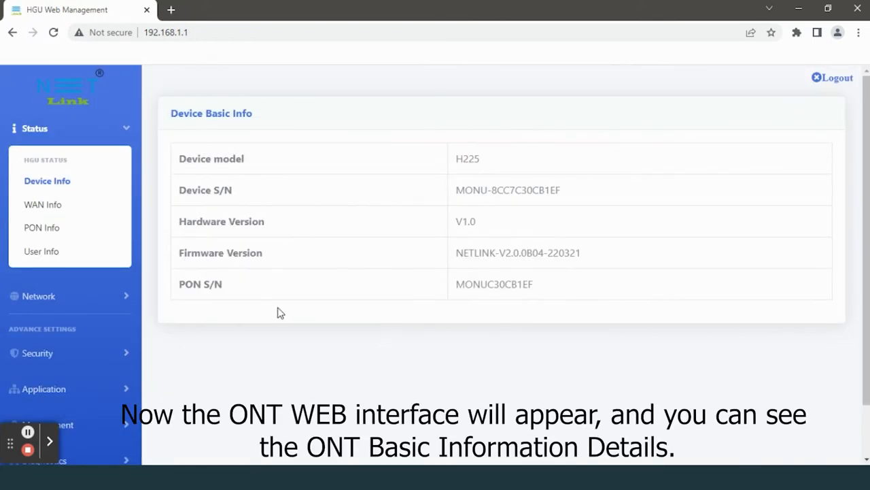
pyautogui.moveTo(162, 299)
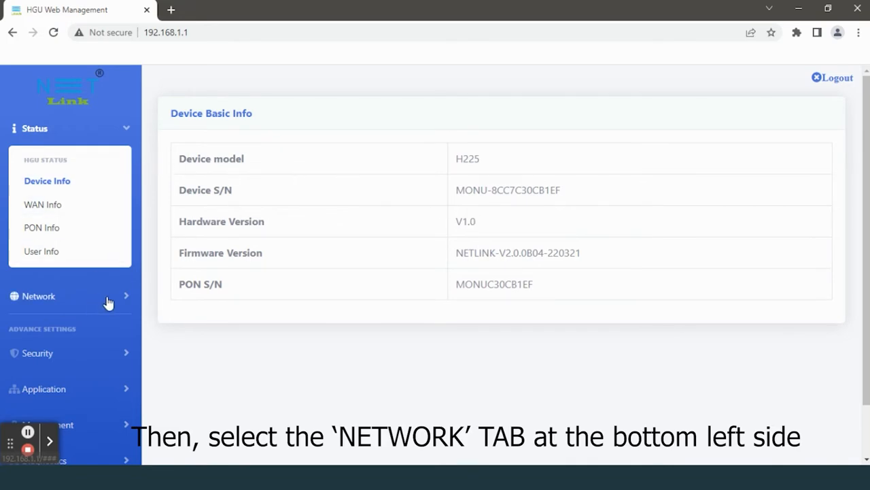
# Reach the 2.4G WLAN Basic Setting page from the Network section.
pyautogui.click(38, 297)
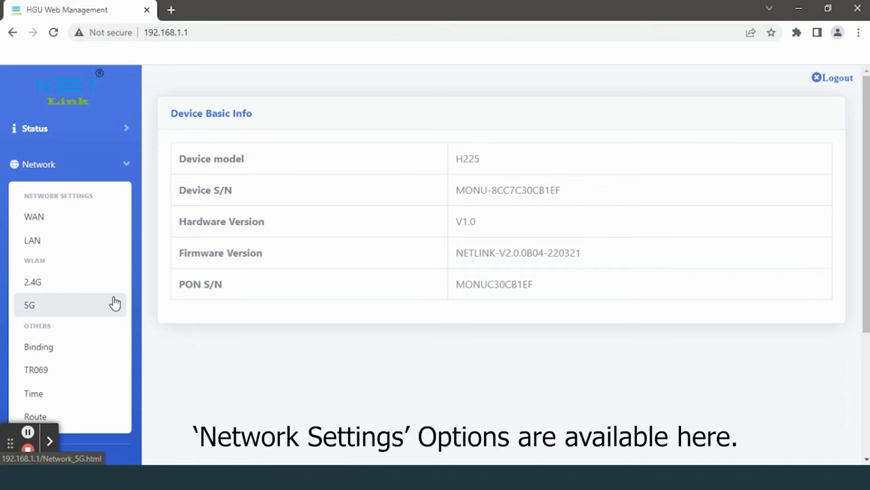
pyautogui.moveTo(115, 302)
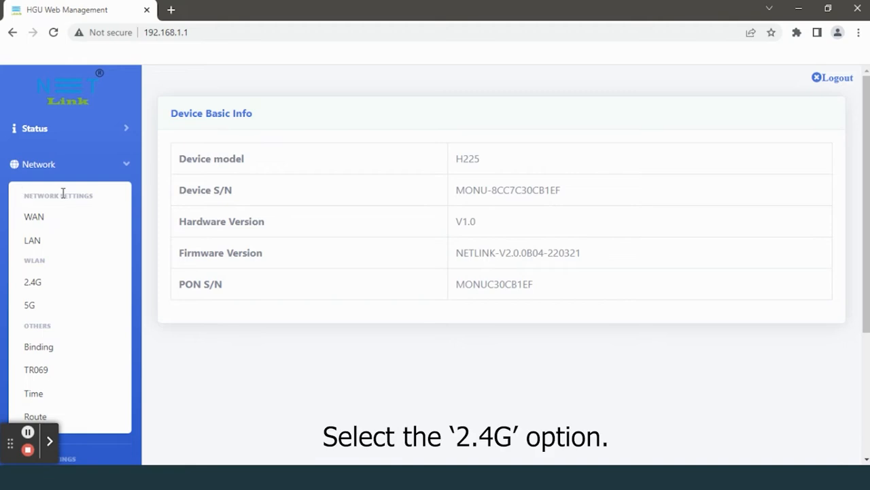
pyautogui.click(33, 281)
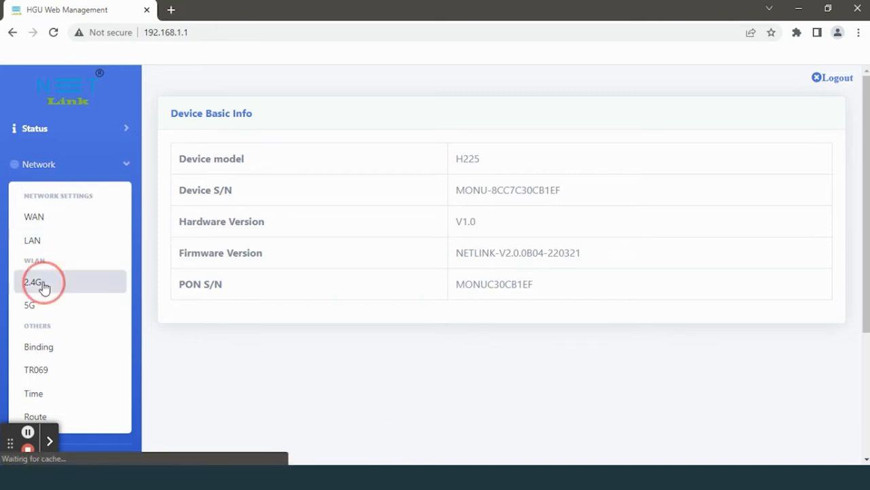
pyautogui.click(32, 281)
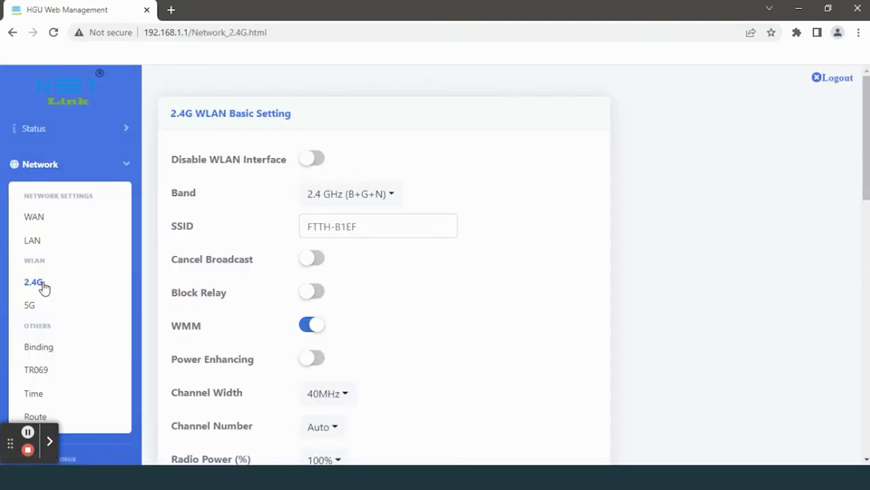
# Change the 2.4G Channel Number from Auto to 11, not yet submitted.
pyautogui.scroll(-3)
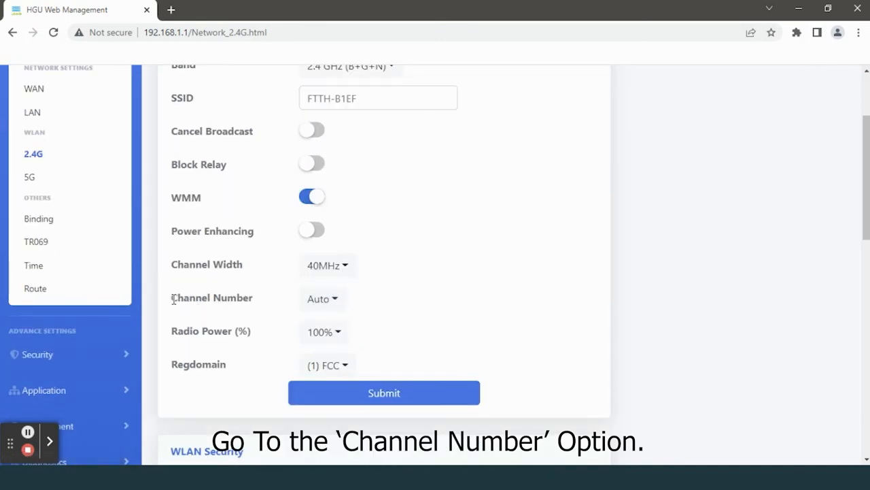
pyautogui.click(322, 300)
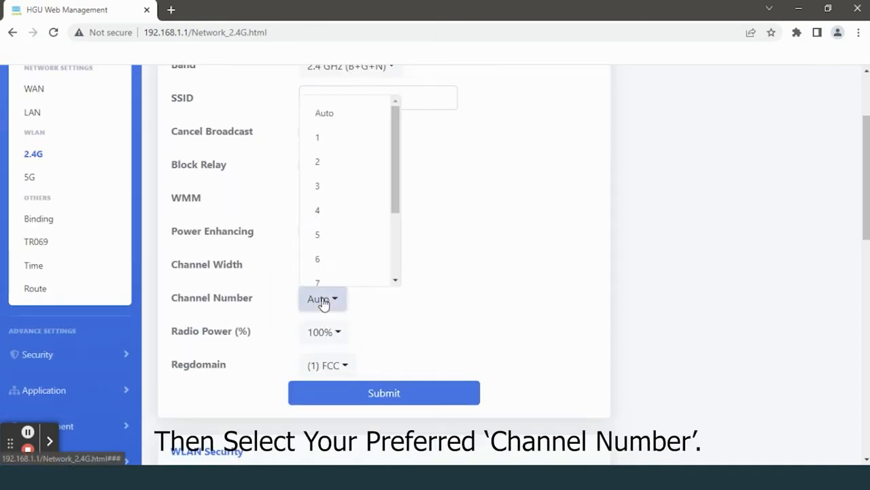
pyautogui.moveTo(374, 220)
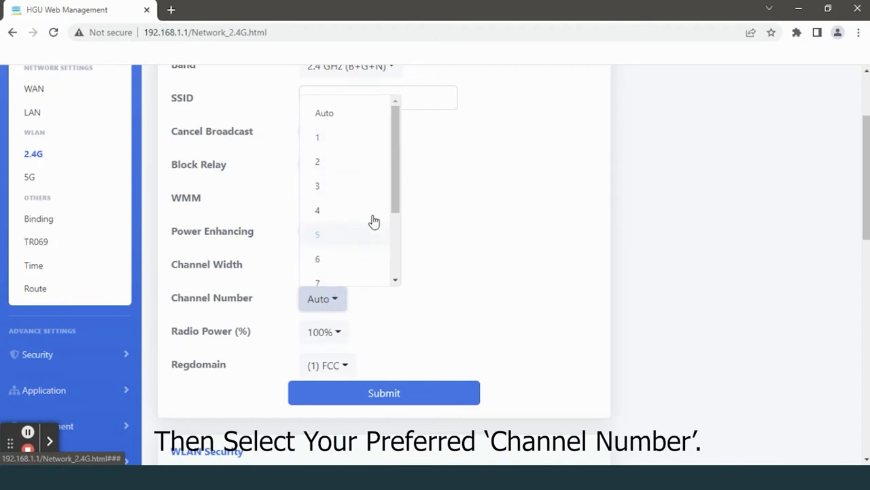
pyautogui.scroll(-3)
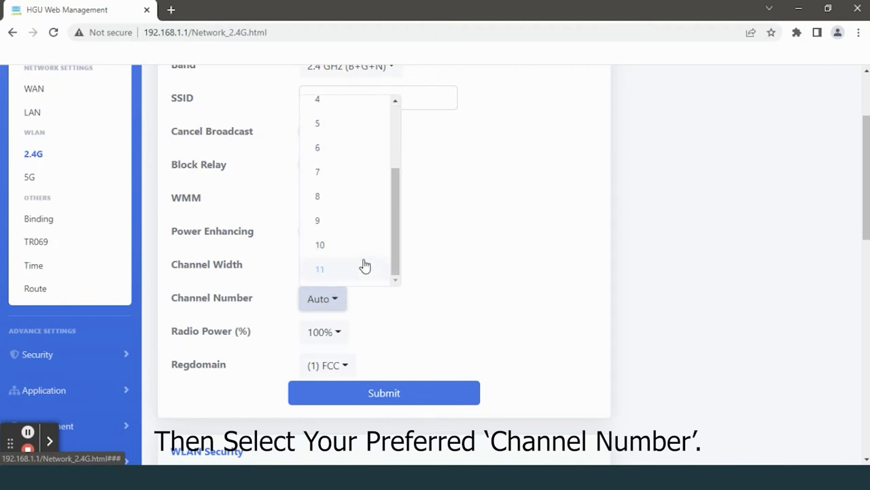
pyautogui.click(319, 269)
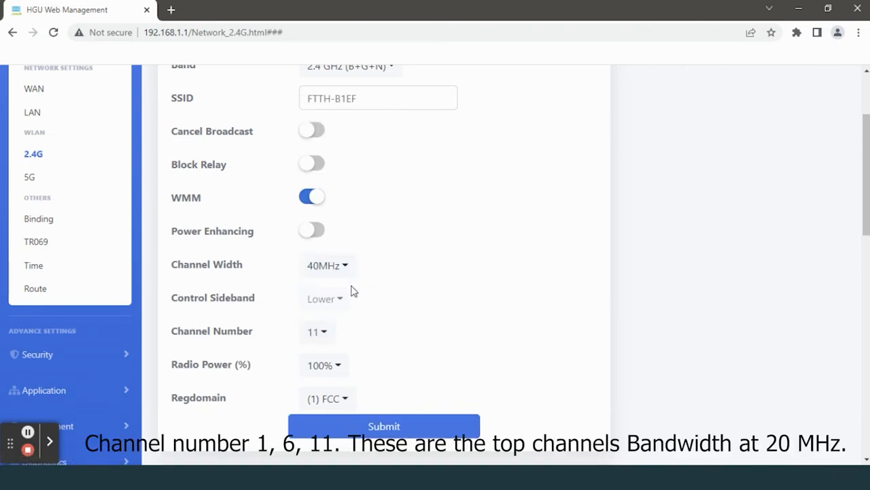
pyautogui.scroll(-3)
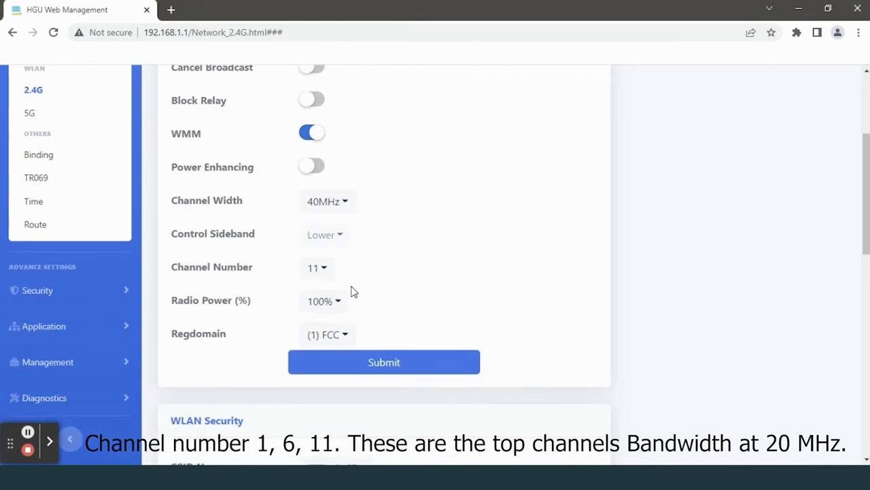
pyautogui.moveTo(351, 297)
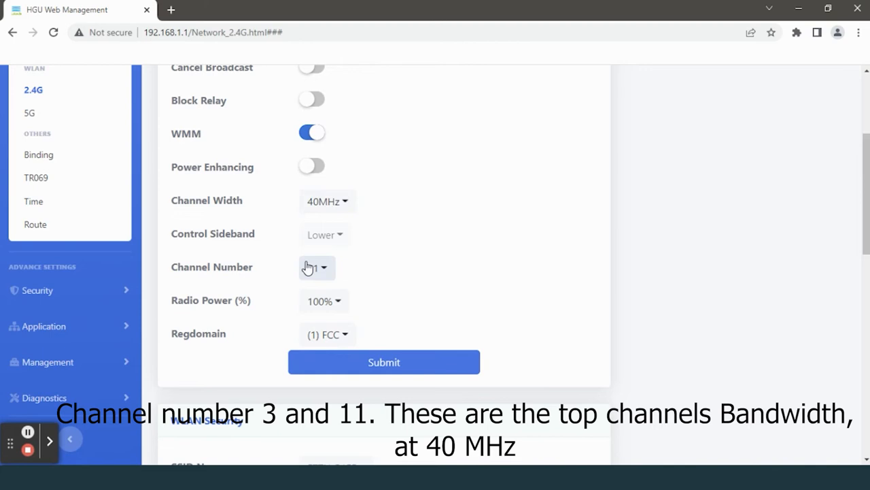
pyautogui.click(316, 267)
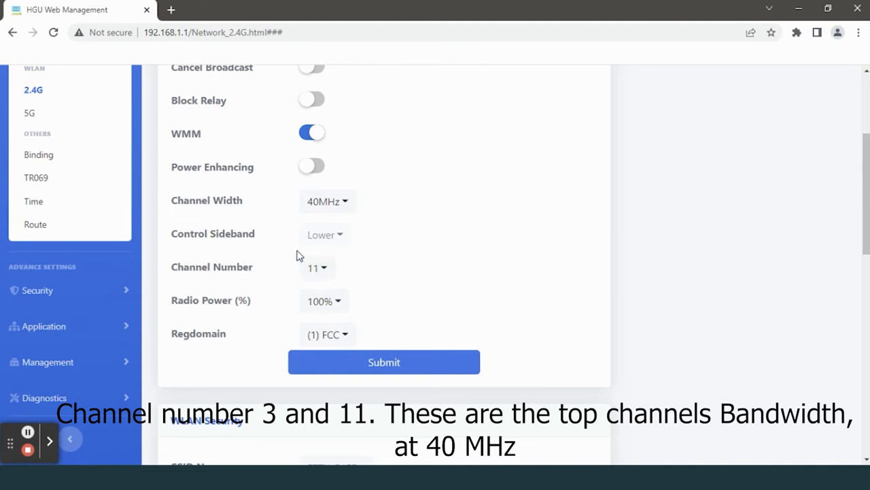
pyautogui.moveTo(296, 273)
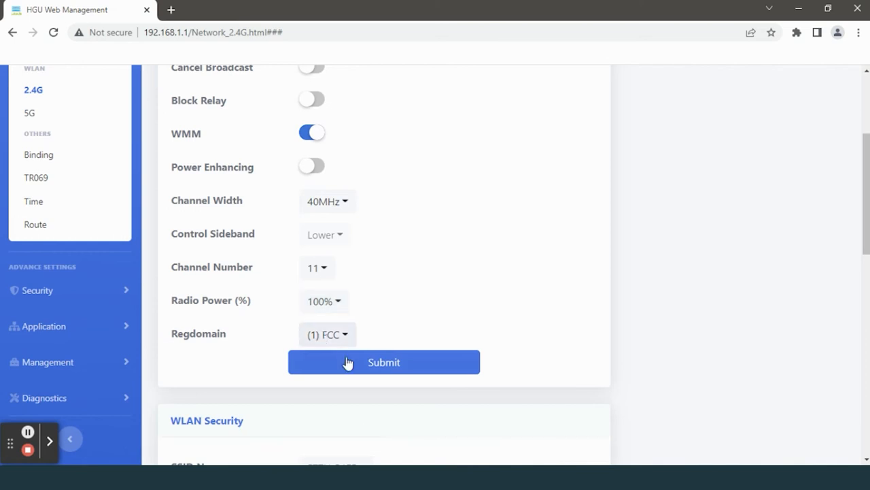
# Submit the 2.4G WLAN settings so channel 11 is applied.
pyautogui.click(383, 362)
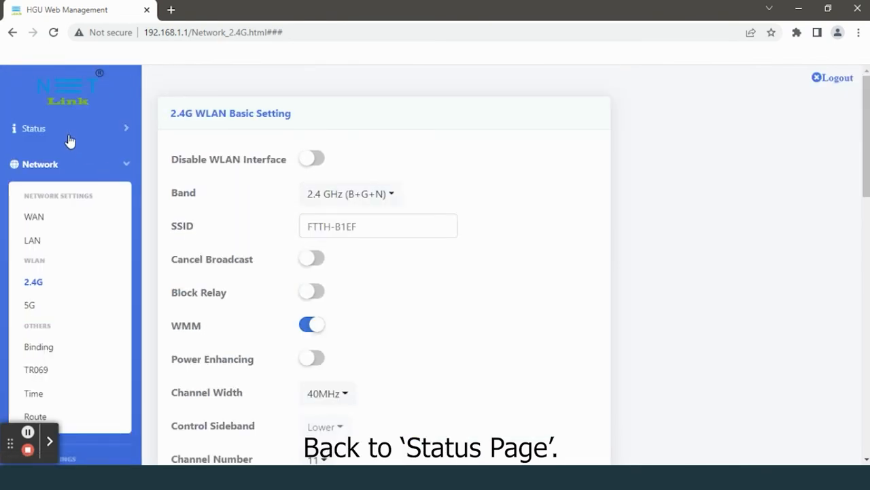
# Show the Status User Info page confirming FTTH-B1EF runs on channel 11.
pyautogui.click(33, 128)
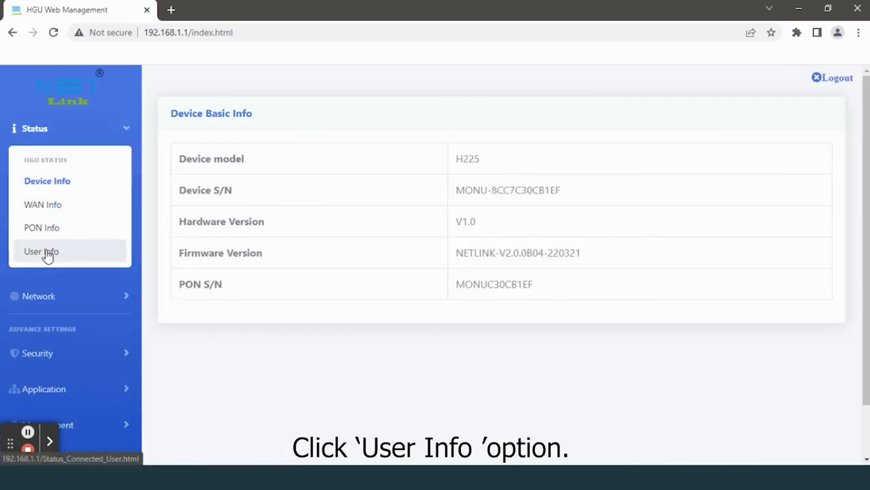
pyautogui.click(41, 251)
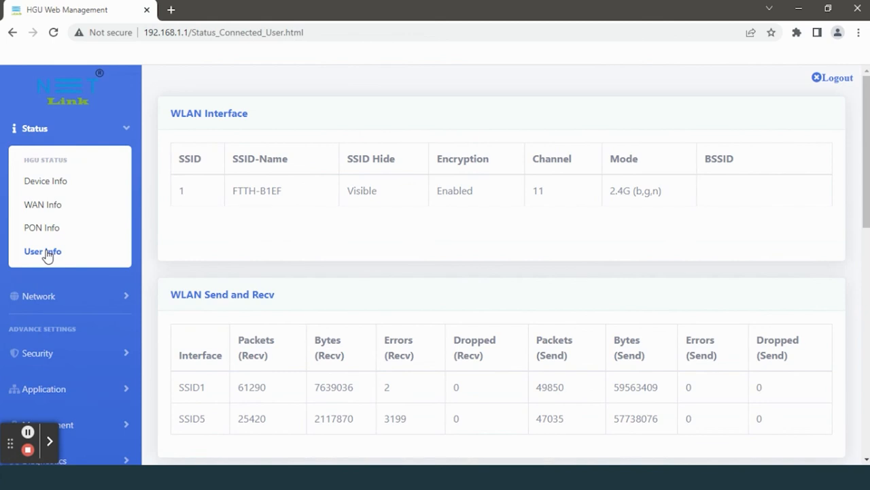